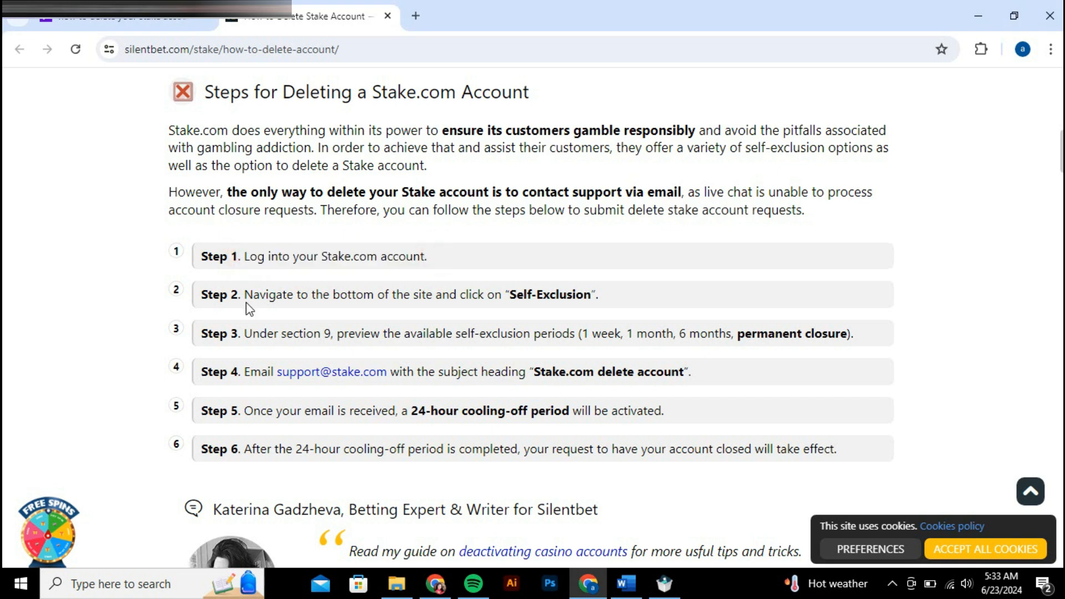
click(612, 292)
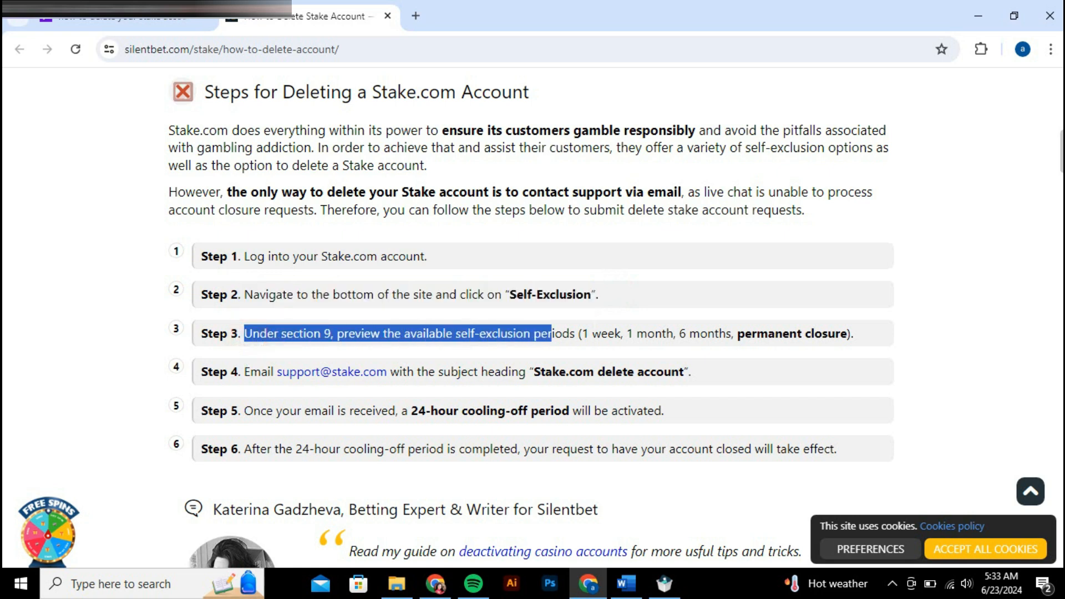
click(860, 352)
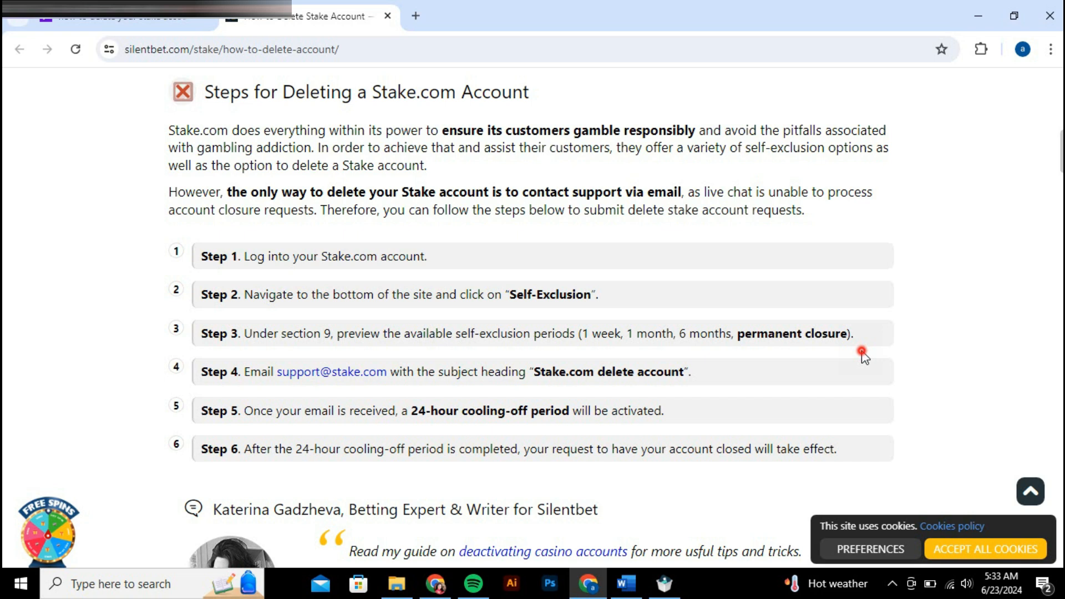
mouse_move(752, 376)
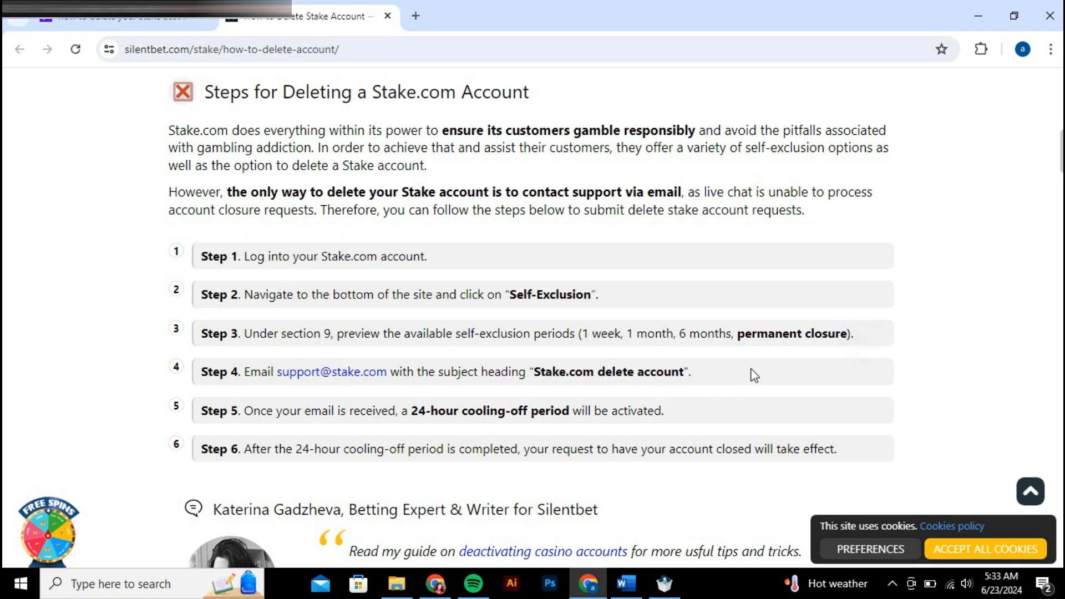
mouse_move(708, 357)
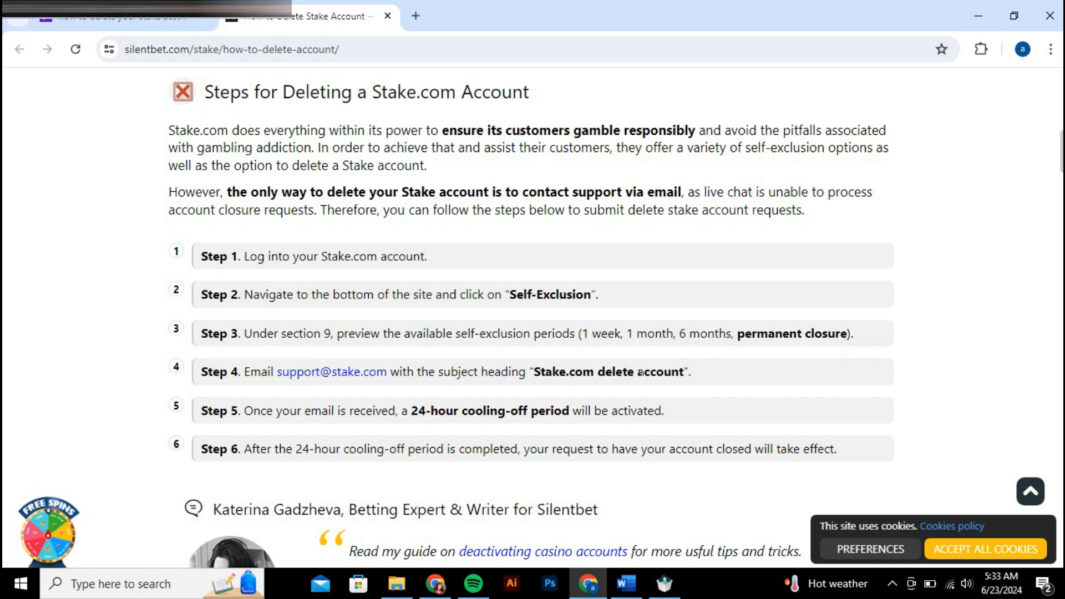
mouse_move(71, 282)
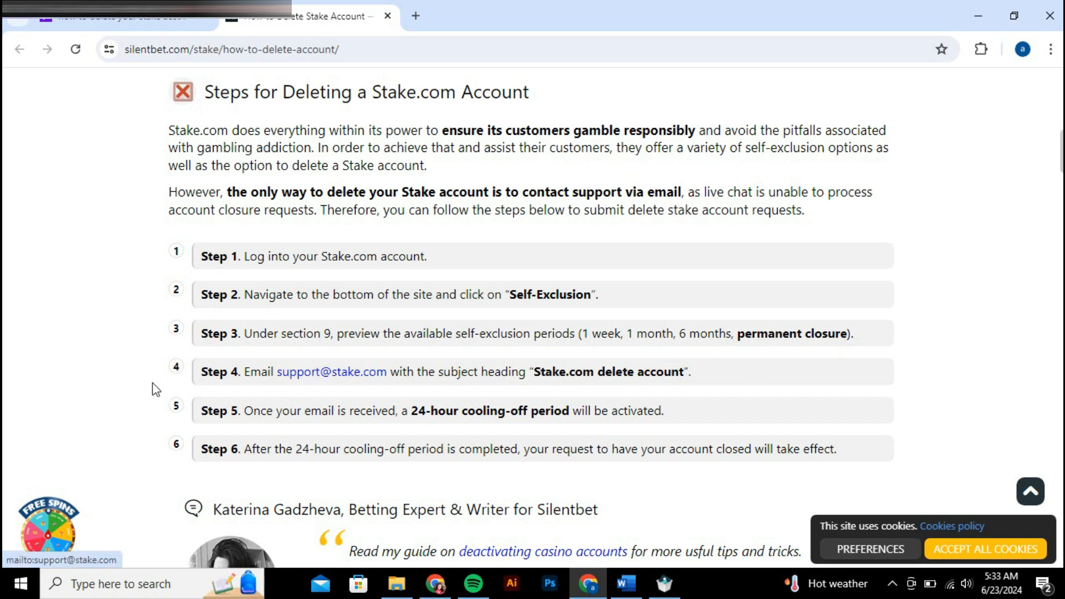
mouse_move(86, 372)
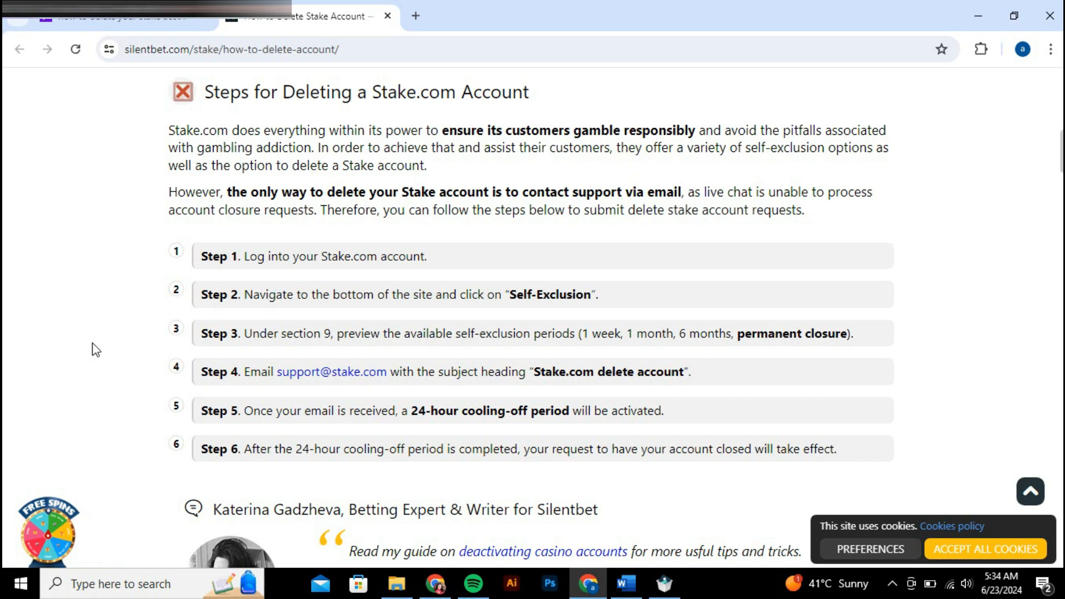
mouse_move(86, 353)
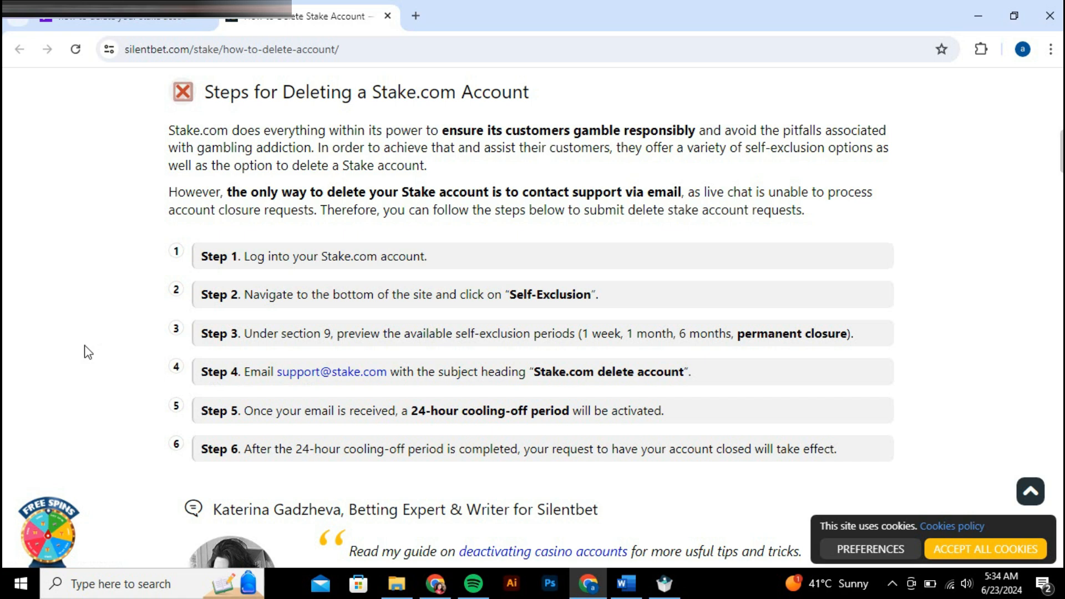